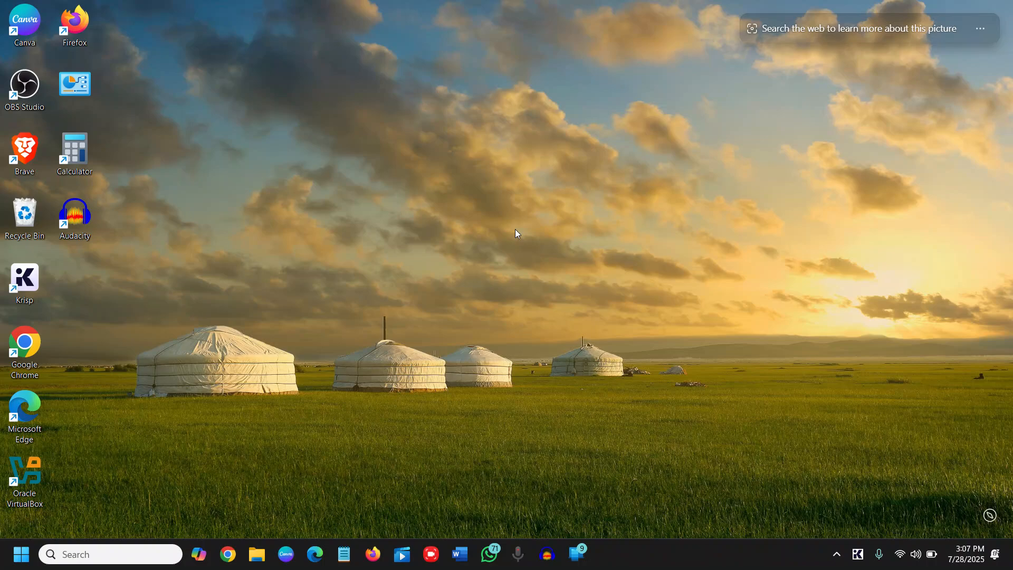
mouse_move(22, 554)
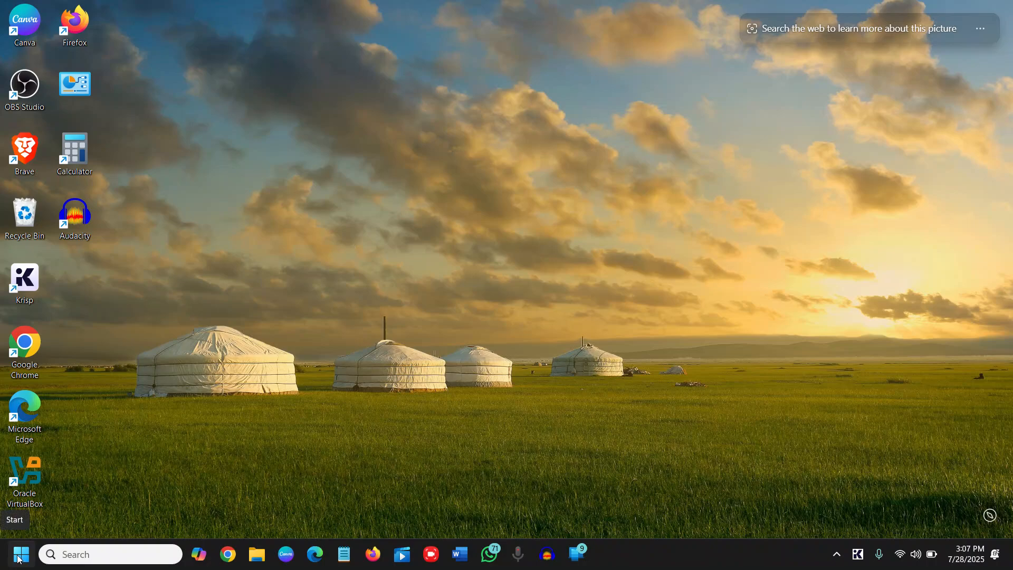
- Check the other user accounts listed in the Start menu before making changes
click(20, 555)
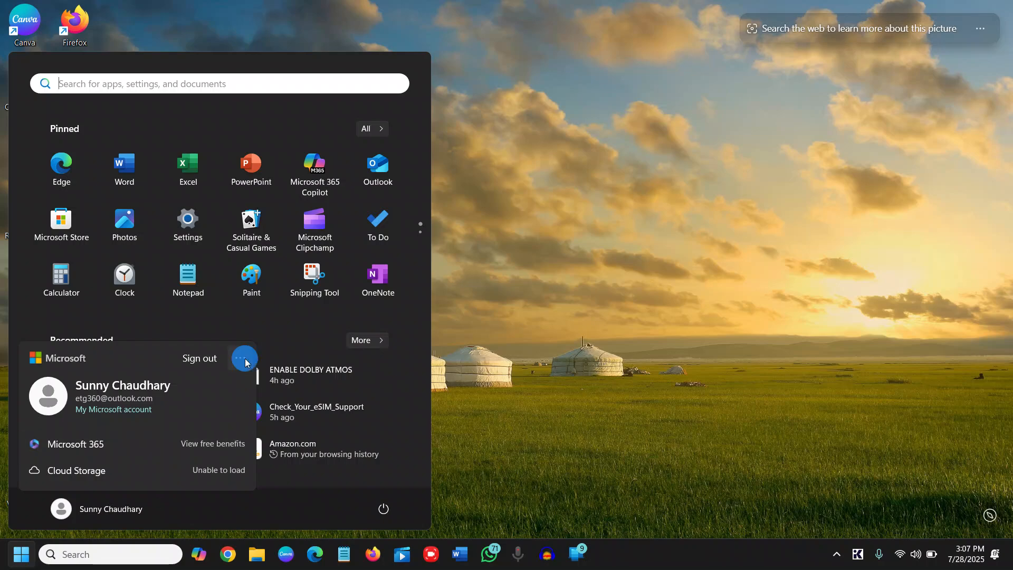
click(241, 358)
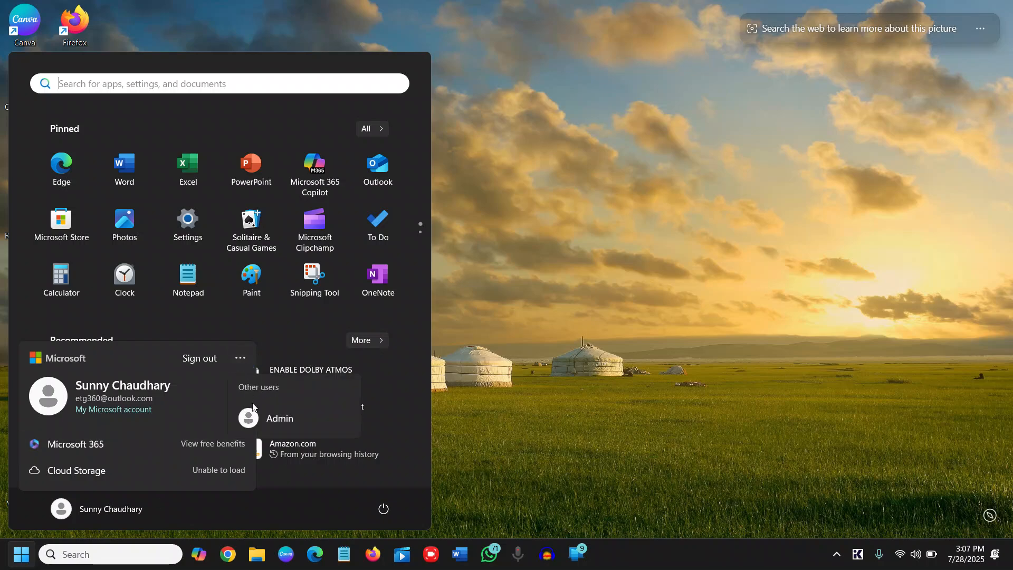
mouse_move(288, 418)
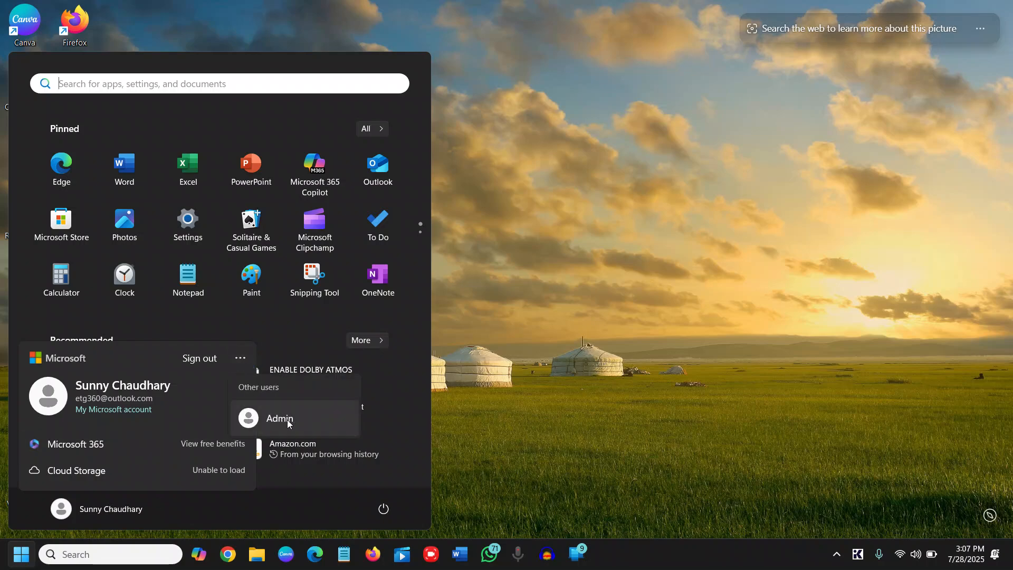
click(19, 554)
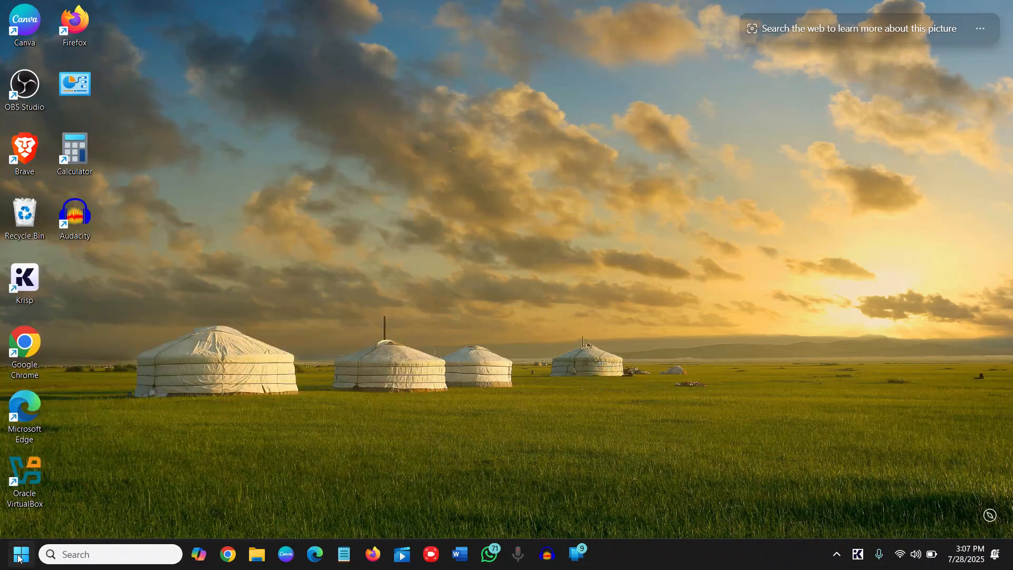
mouse_move(19, 554)
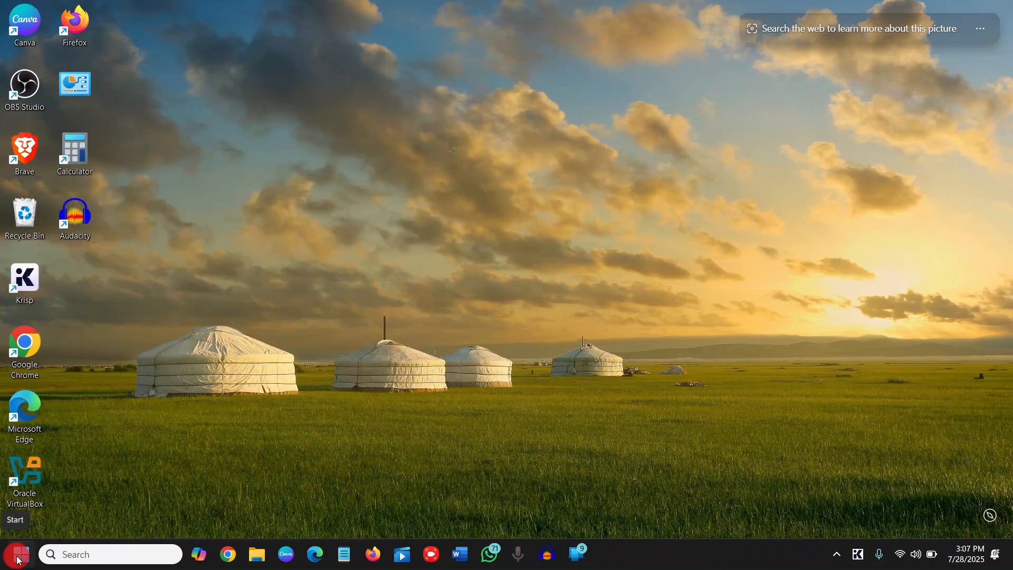
- Launch an administrator PowerShell window from the Start button's quick-access menu
right_click(11, 554)
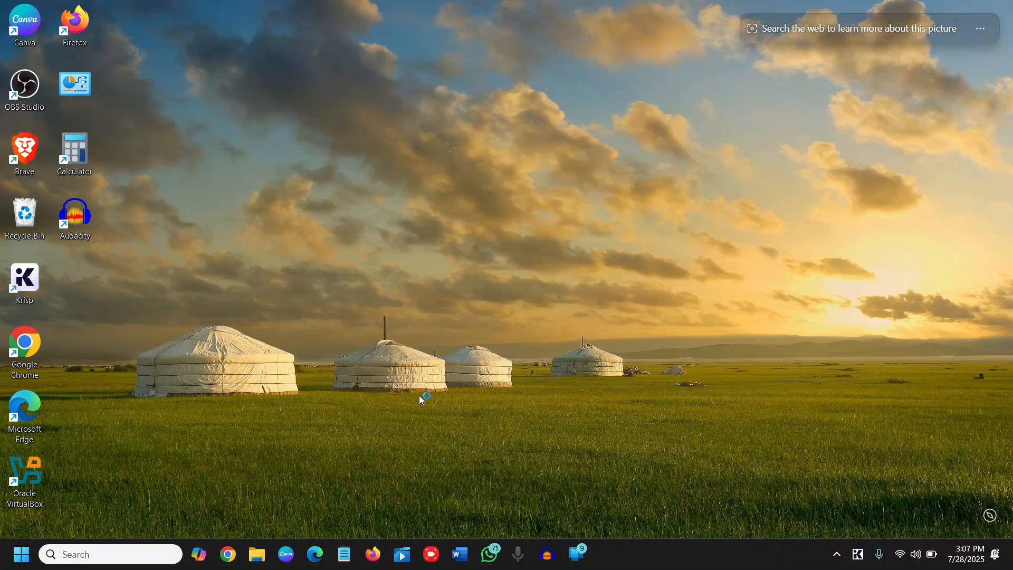
click(603, 554)
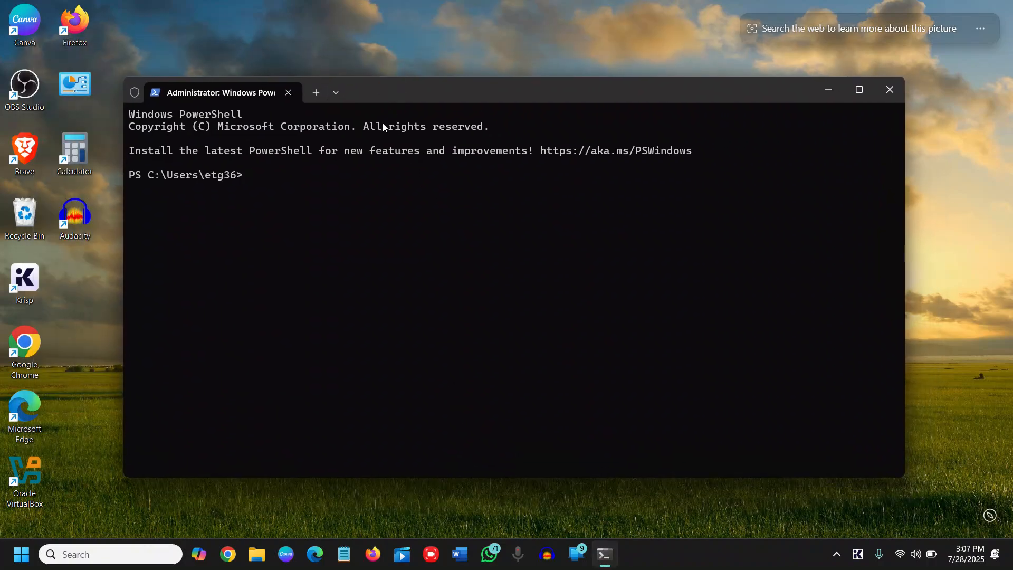
mouse_move(342, 236)
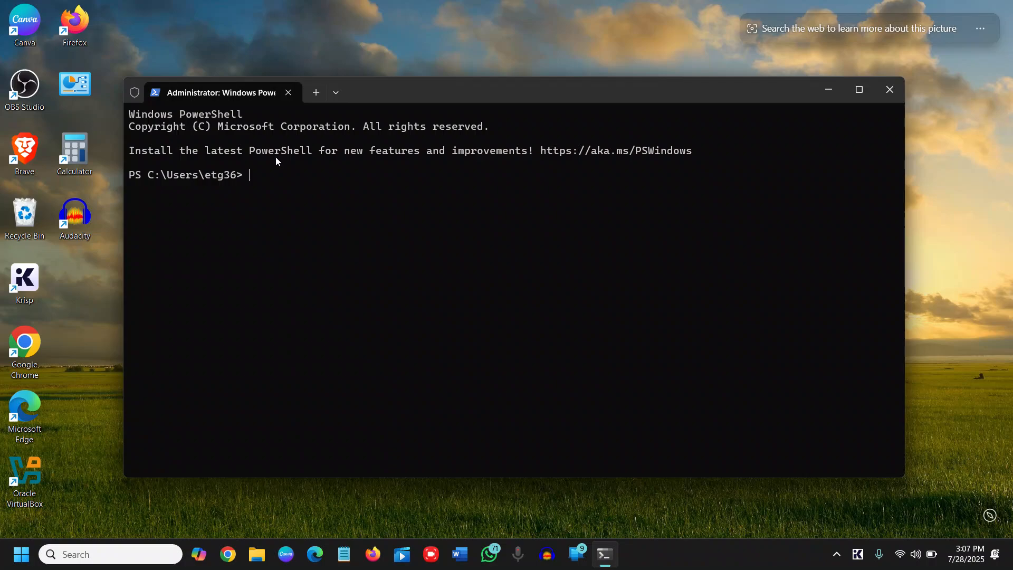
- Run 'net user administrator /active:yes' to enable the built-in Administrator account
text(et user administrator /active:yes)
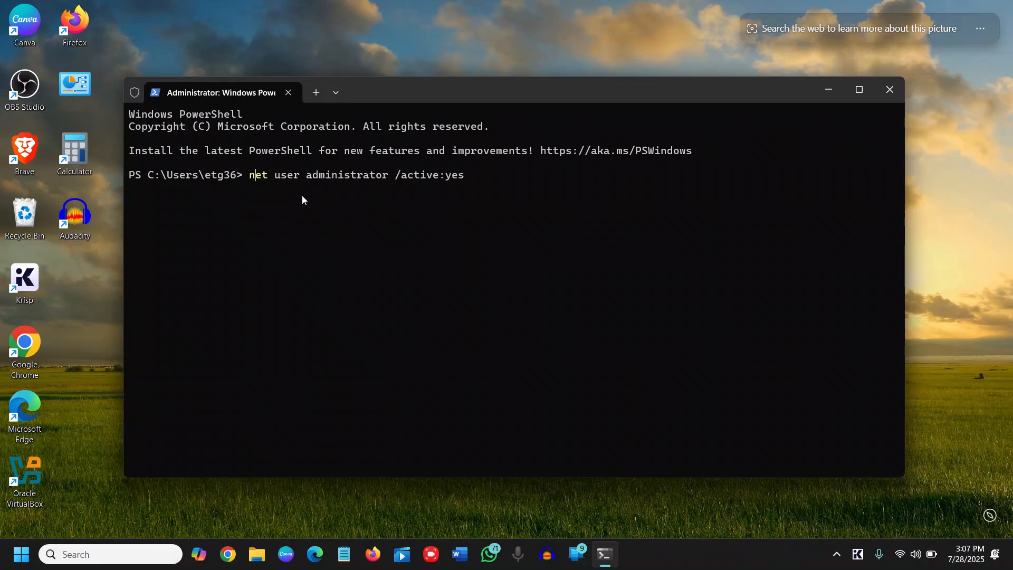
mouse_move(379, 182)
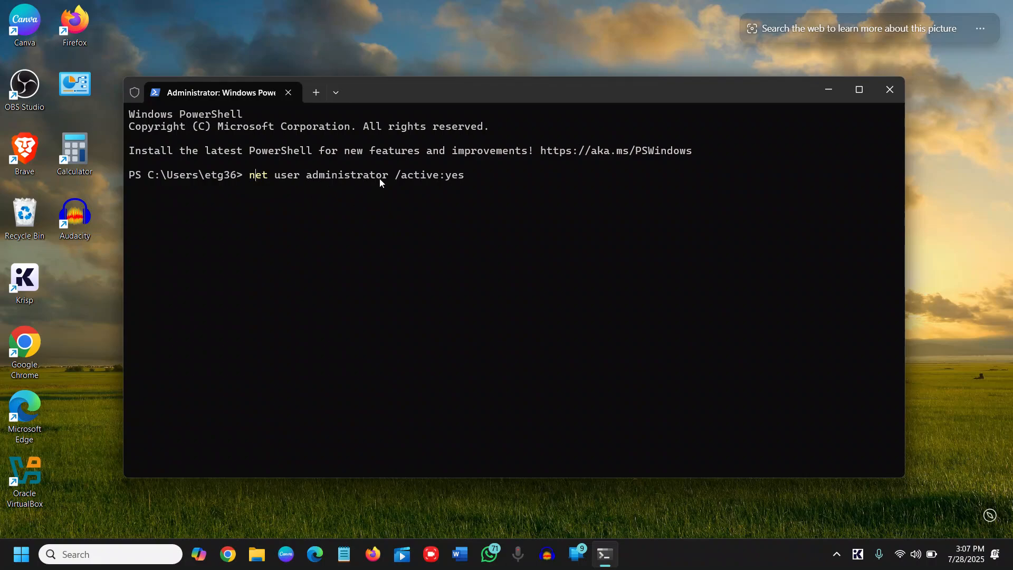
mouse_move(413, 186)
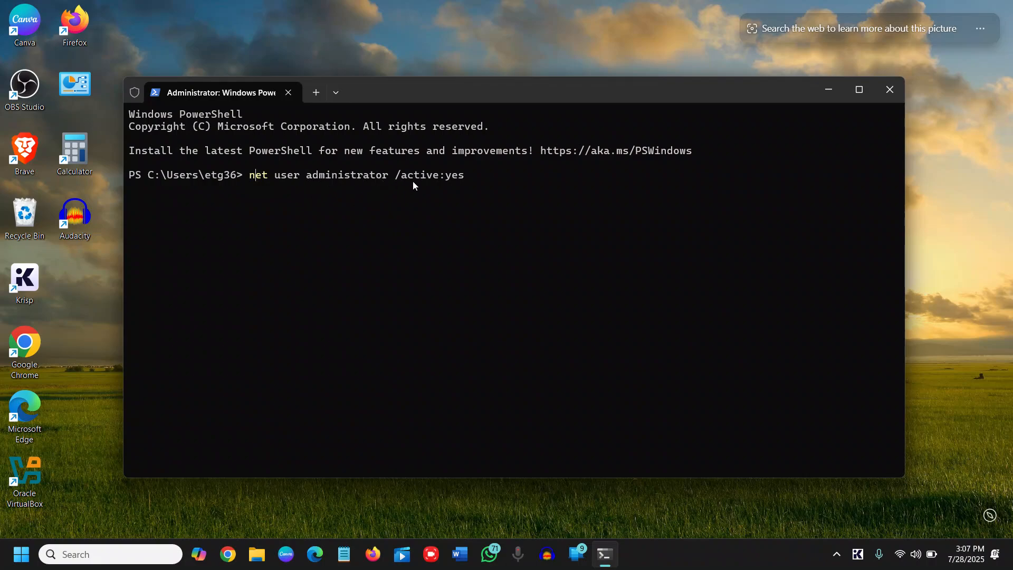
mouse_move(470, 186)
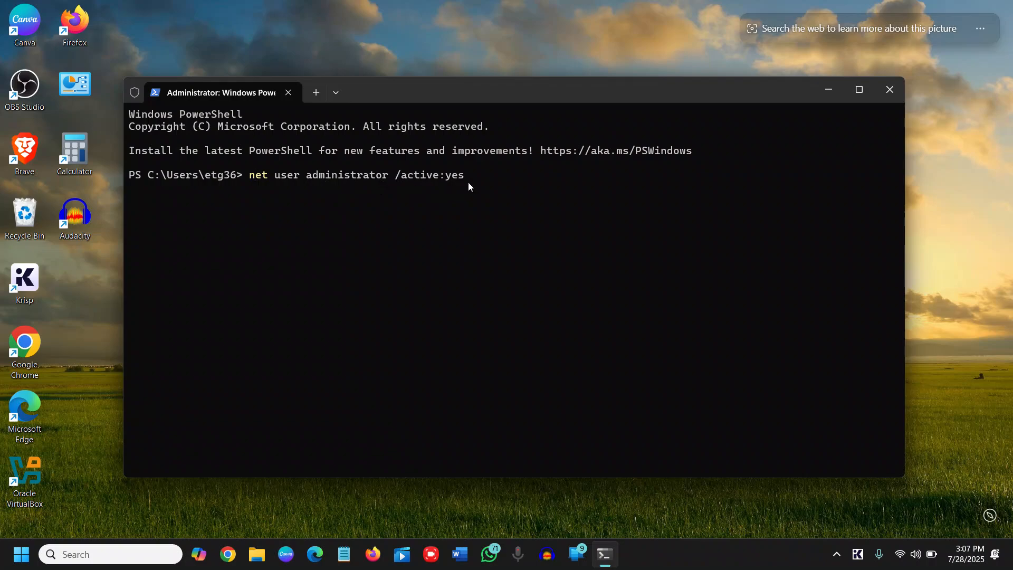
key(Return)
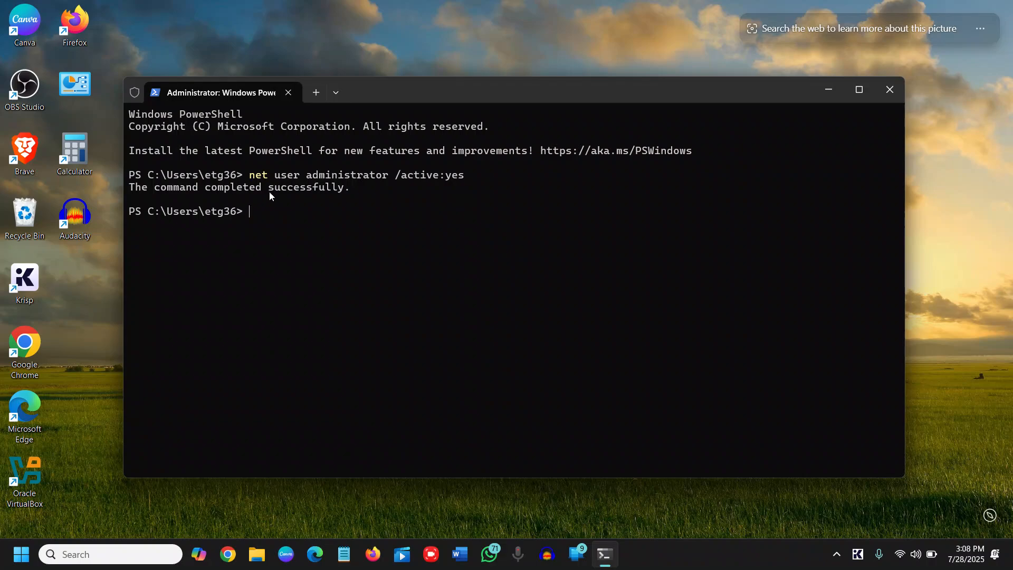
mouse_move(259, 361)
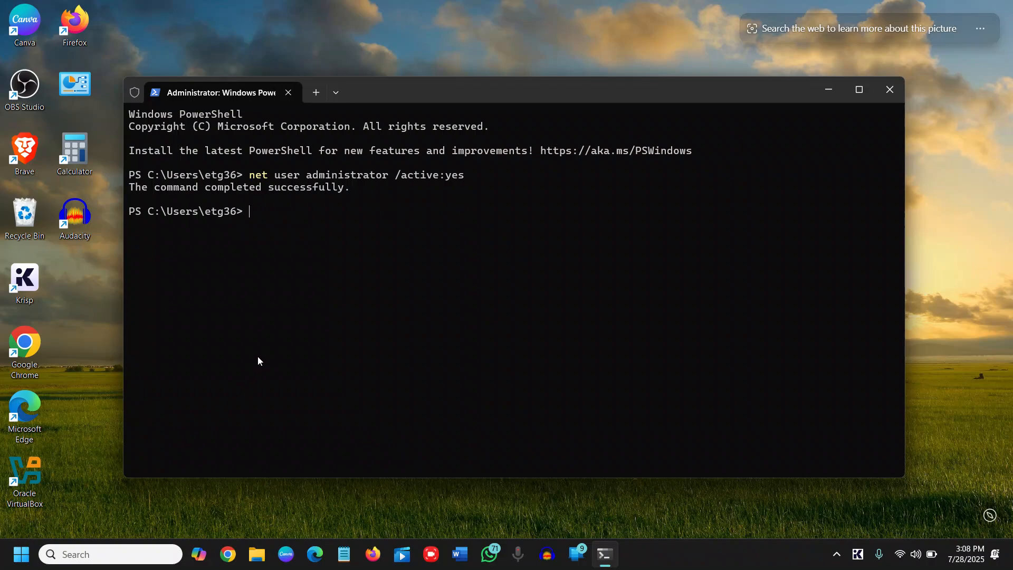
mouse_move(19, 555)
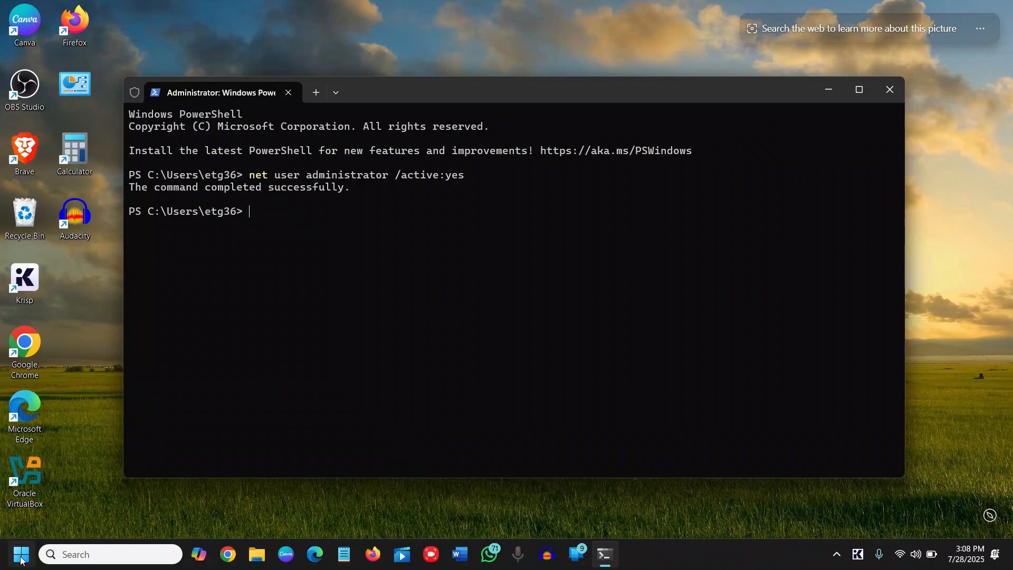
click(19, 554)
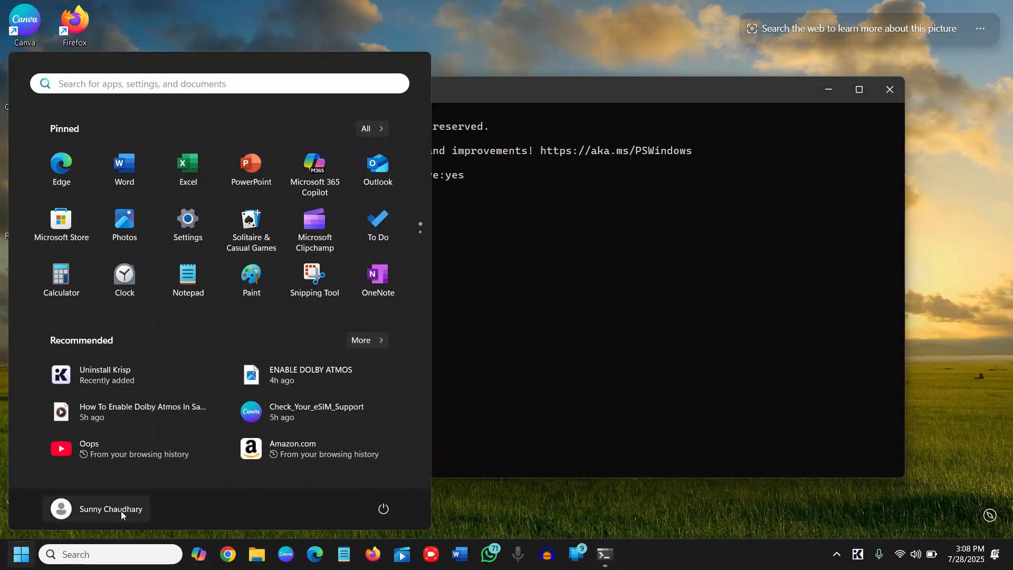
click(111, 508)
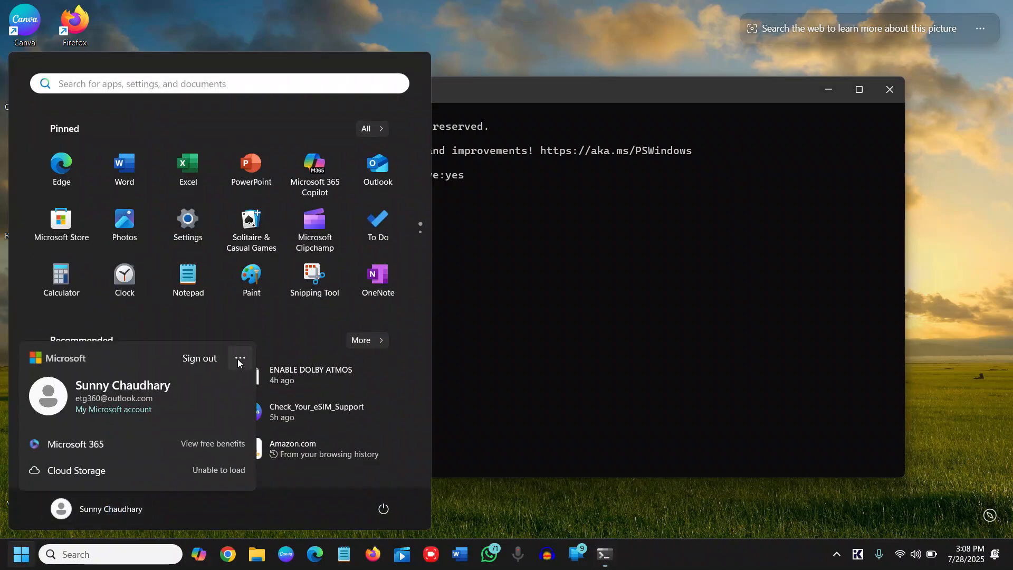
click(240, 358)
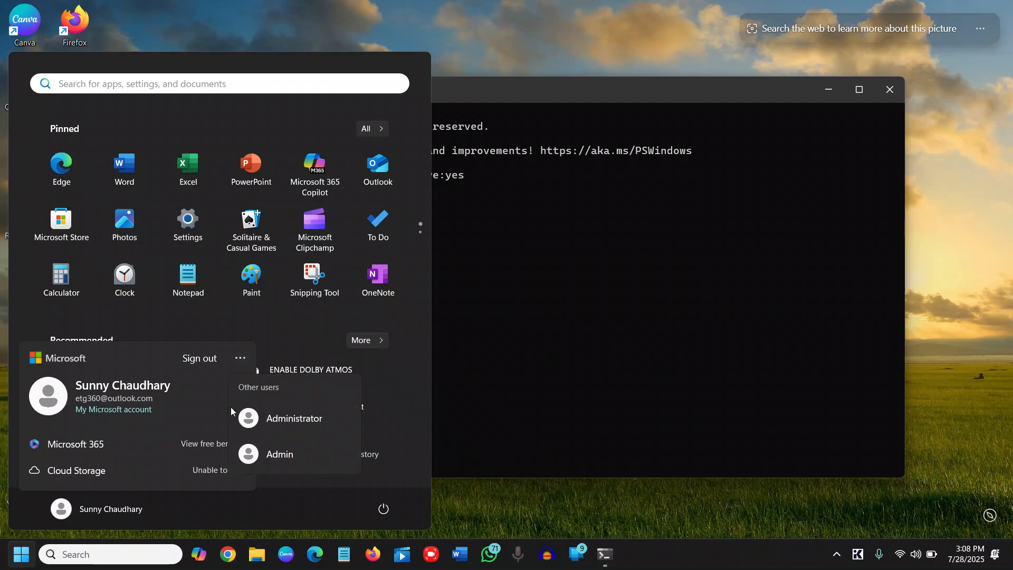
mouse_move(294, 418)
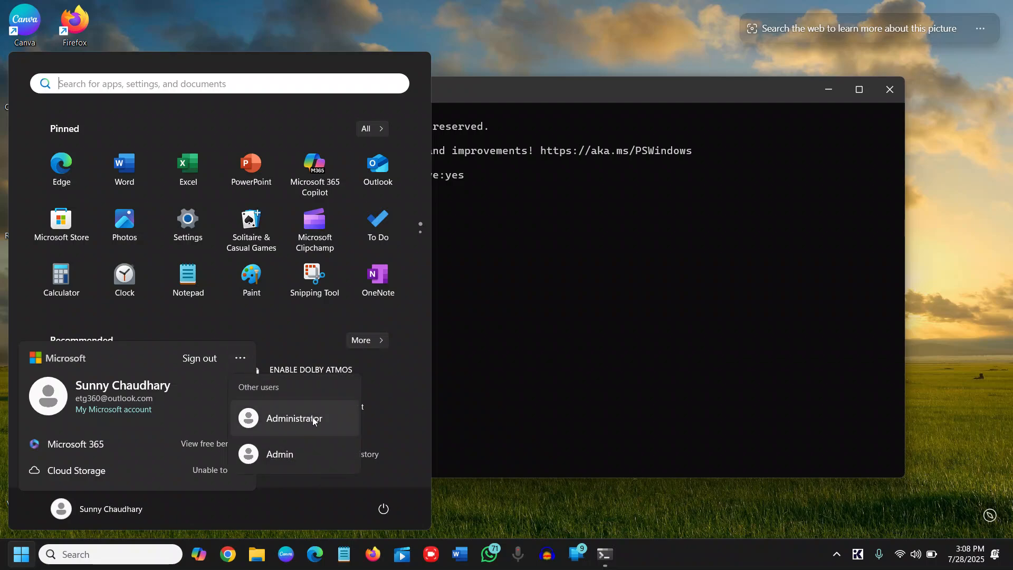
mouse_move(305, 424)
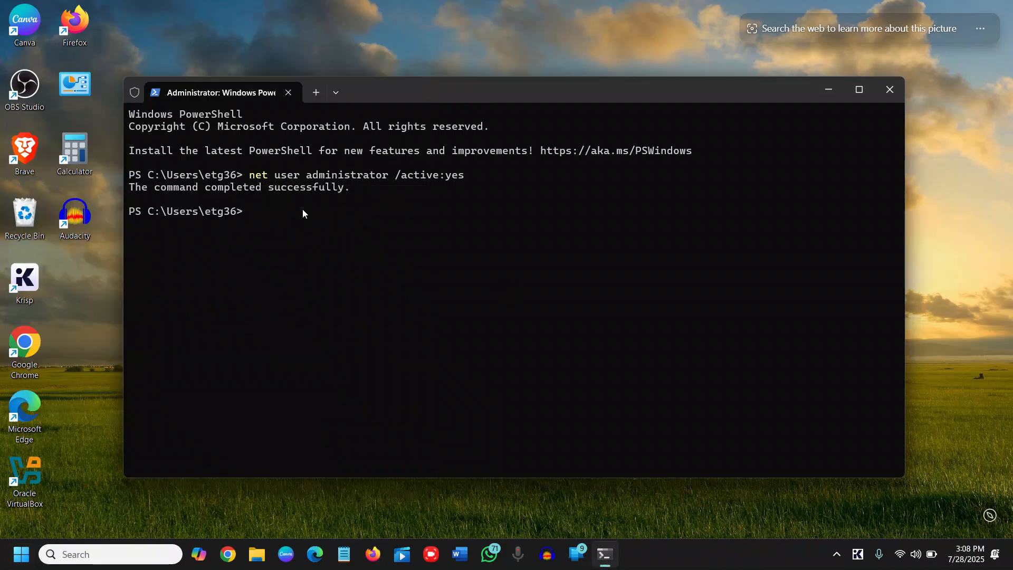
mouse_move(278, 217)
text(net user administrator /active:yes)
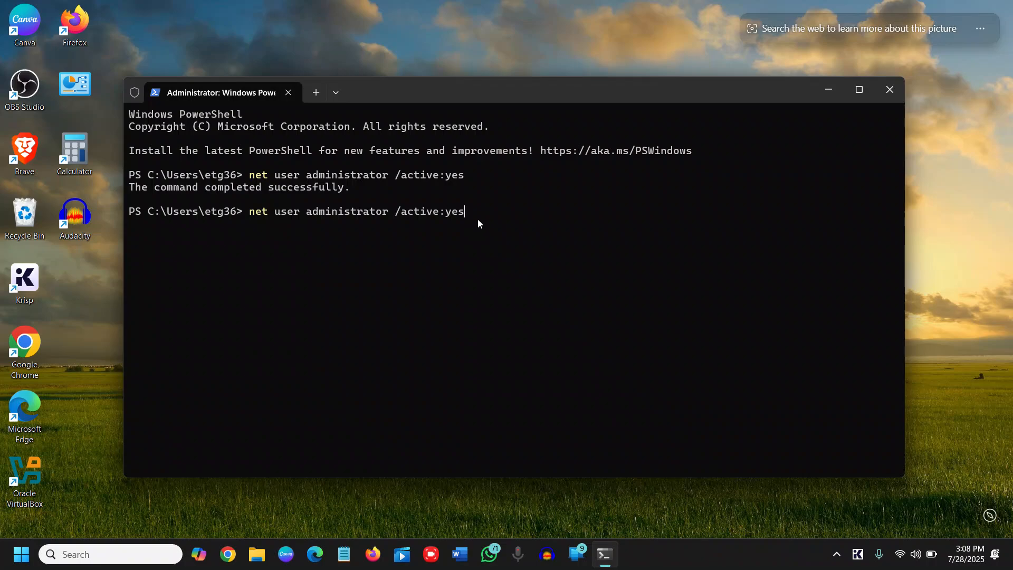
- Run 'net user administrator /active:no' to disable the account, then reopen Start to verify
text(no)
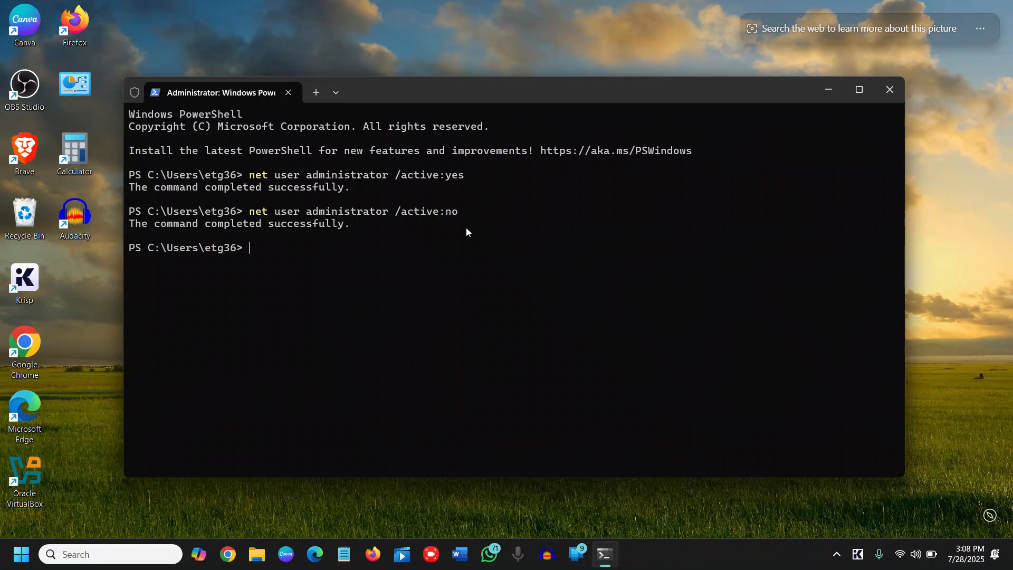
click(20, 554)
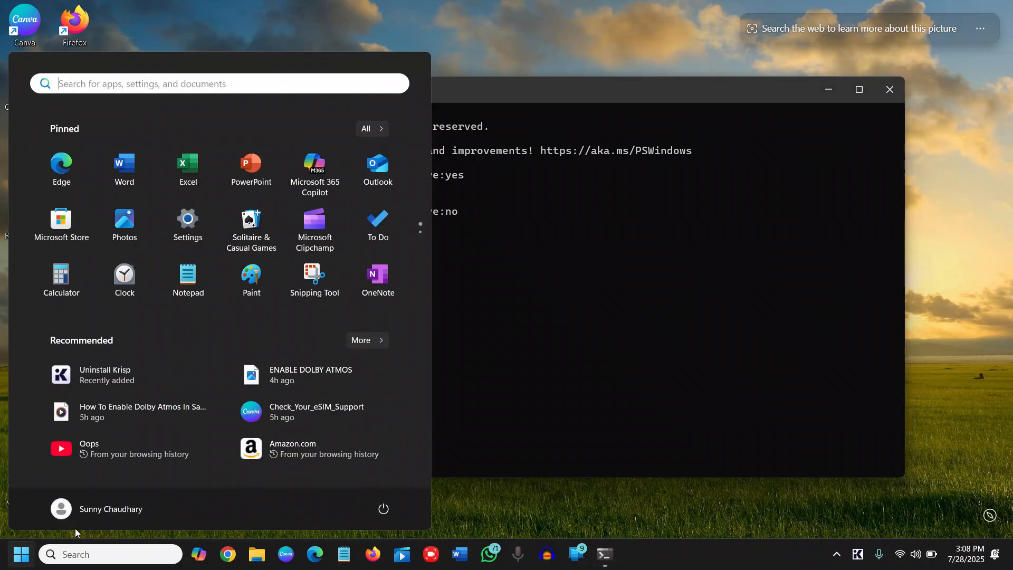
- Confirm only Admin remains under Other users and return to the PowerShell window
click(61, 508)
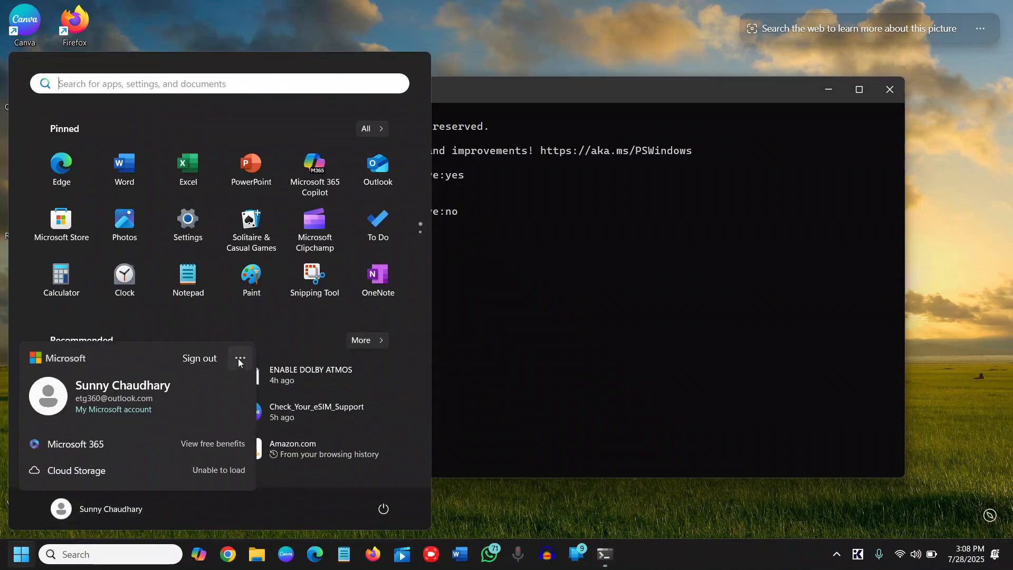
click(239, 359)
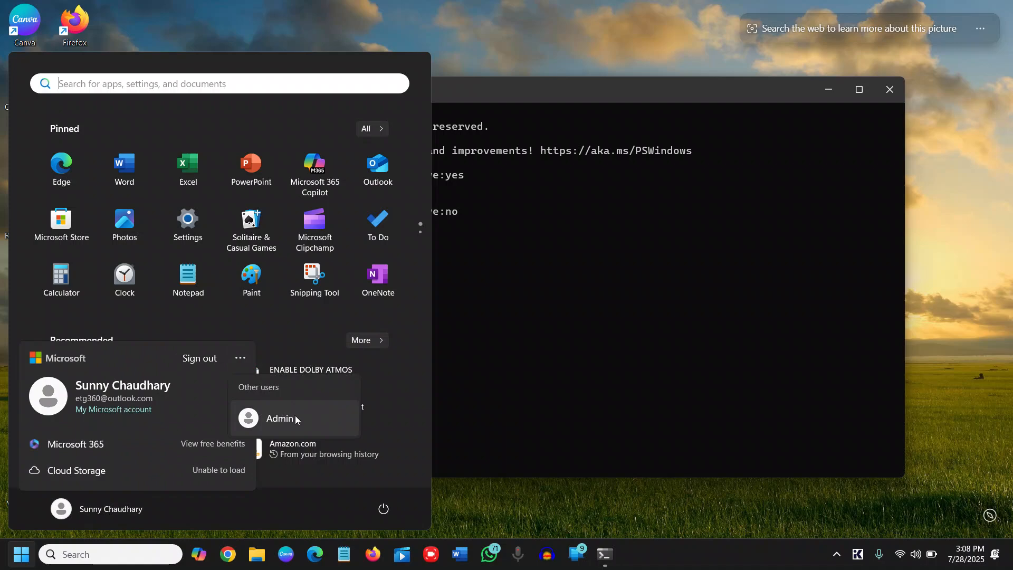
click(530, 387)
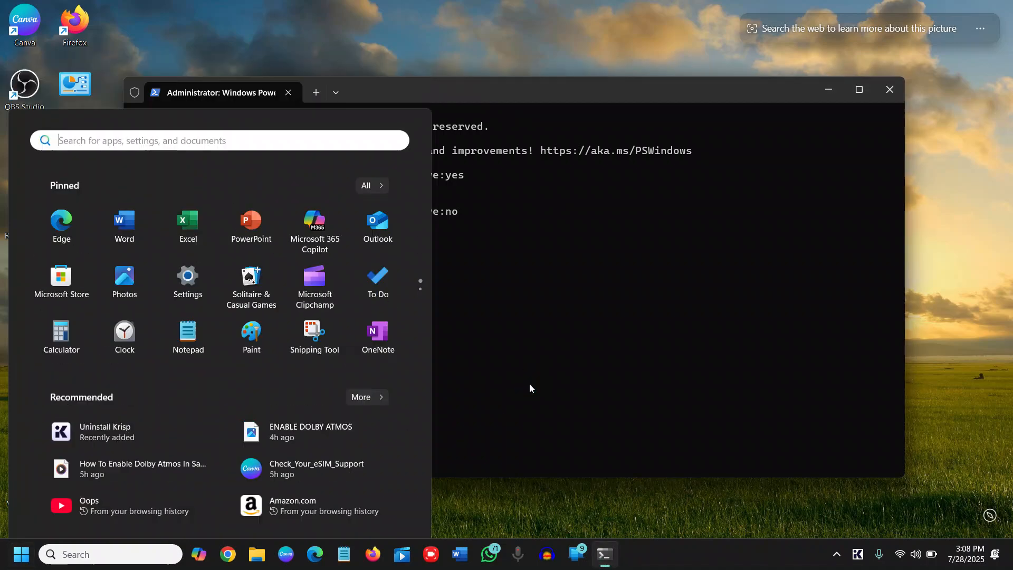
click(510, 354)
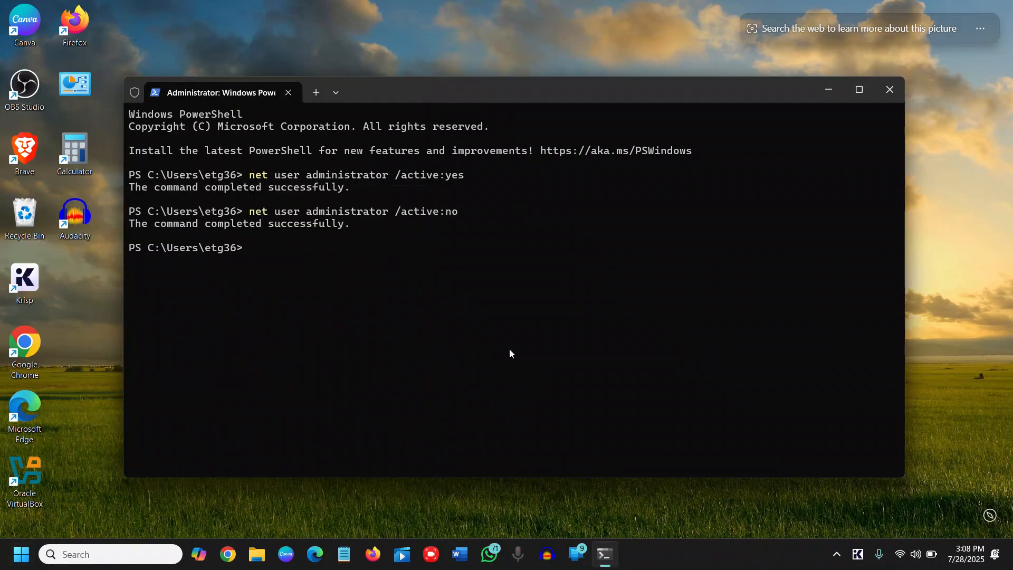
mouse_move(506, 350)
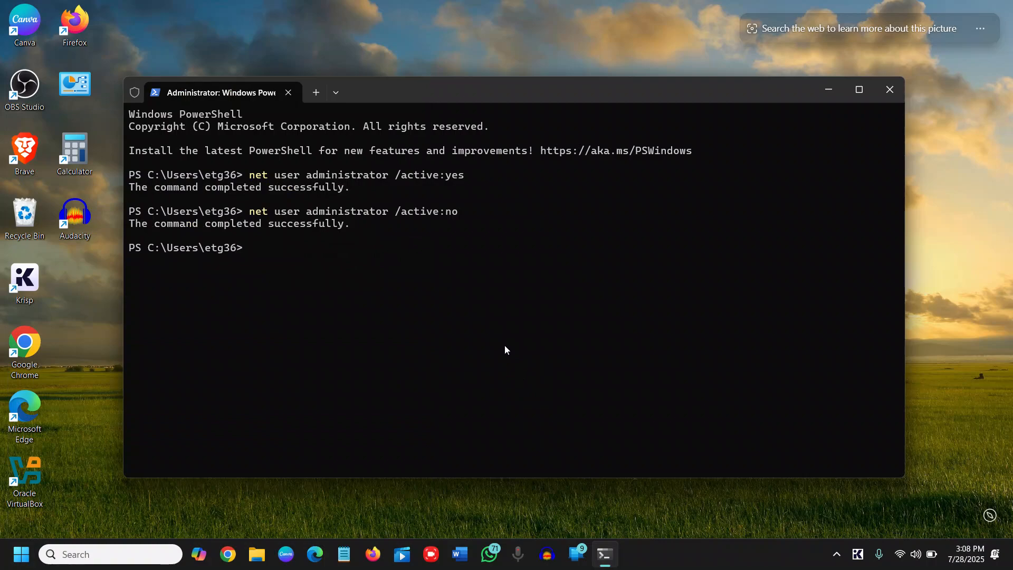
mouse_move(739, 299)
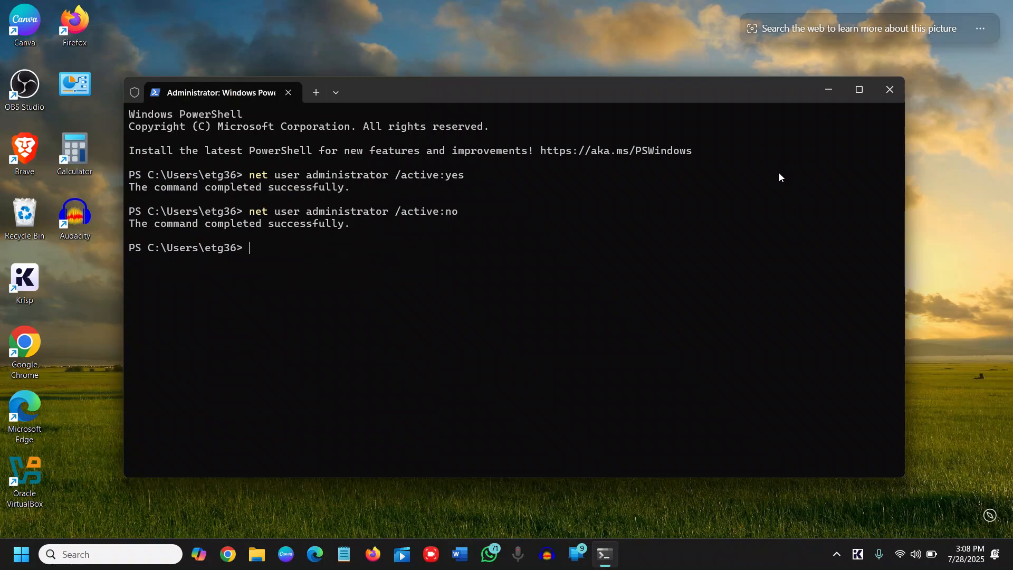
- Close the PowerShell window, leaving the desktop clear
click(888, 89)
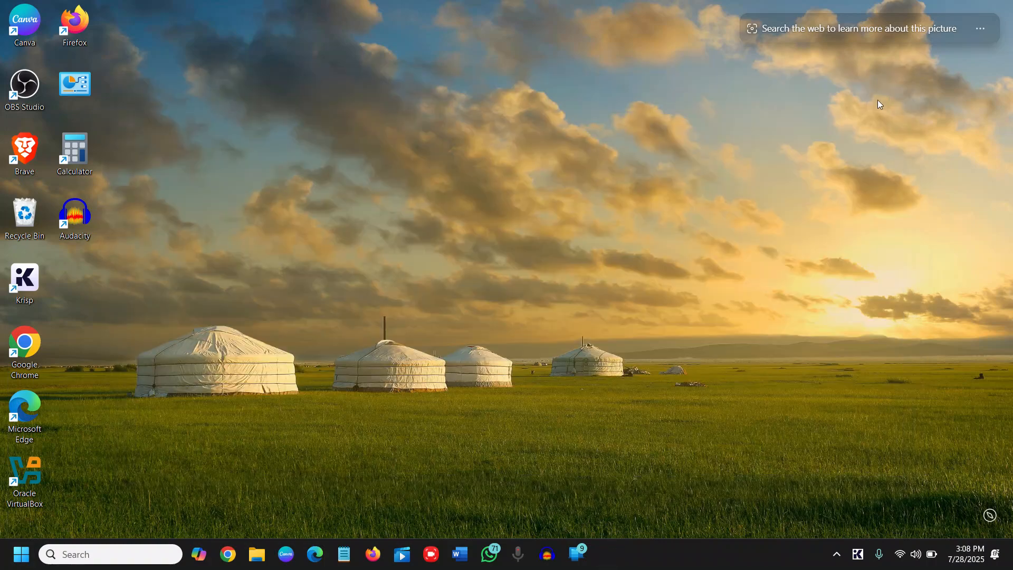
mouse_move(558, 418)
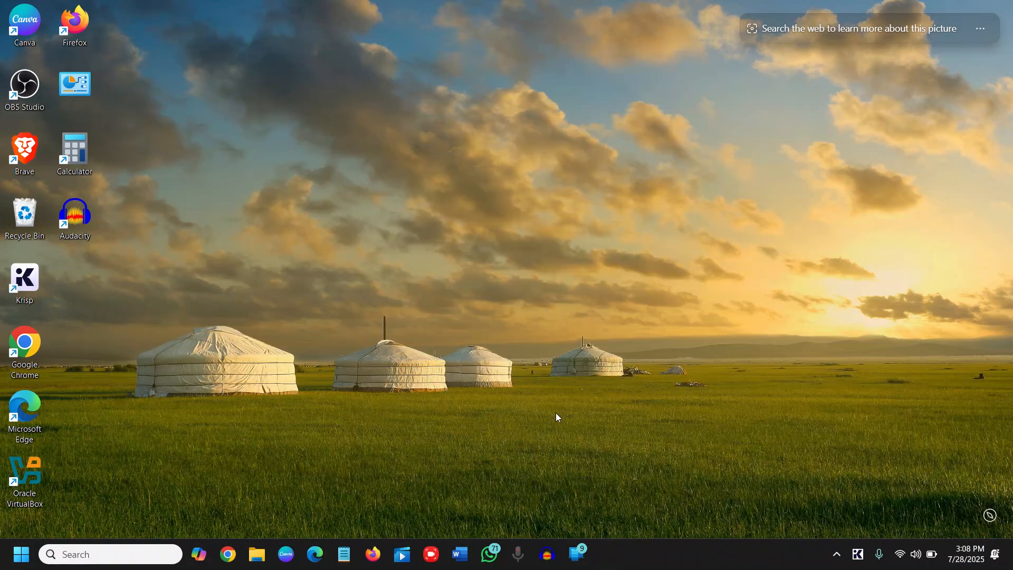
mouse_move(550, 412)
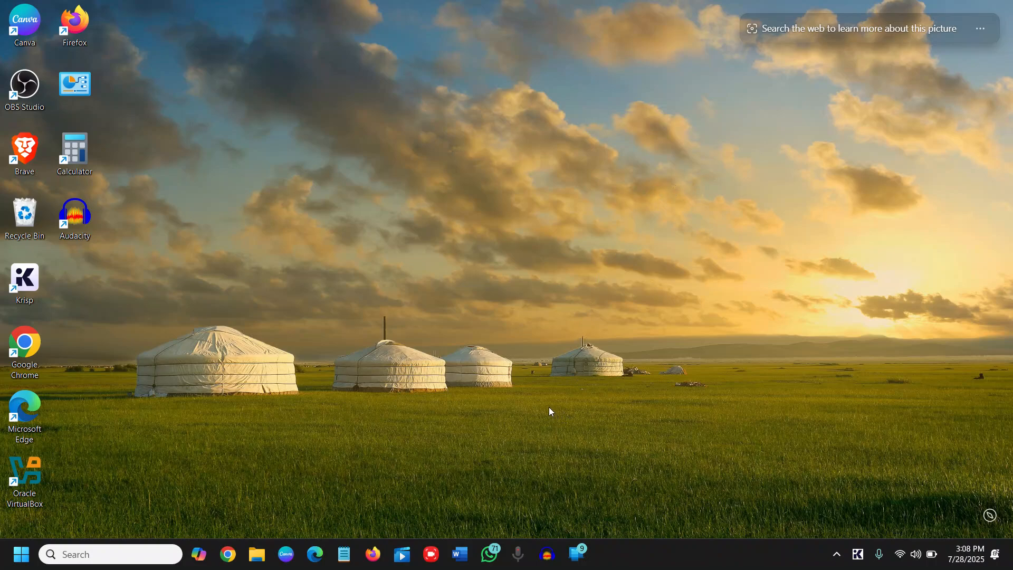